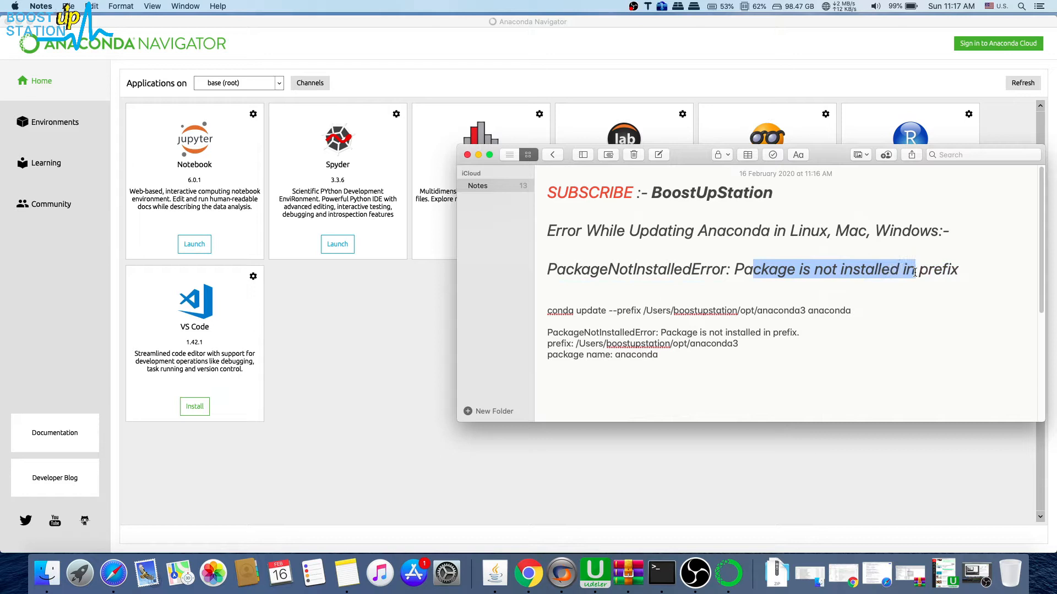
# - Hide the Notes window to reveal Anaconda Navigator's Home page
pyautogui.click(547, 320)
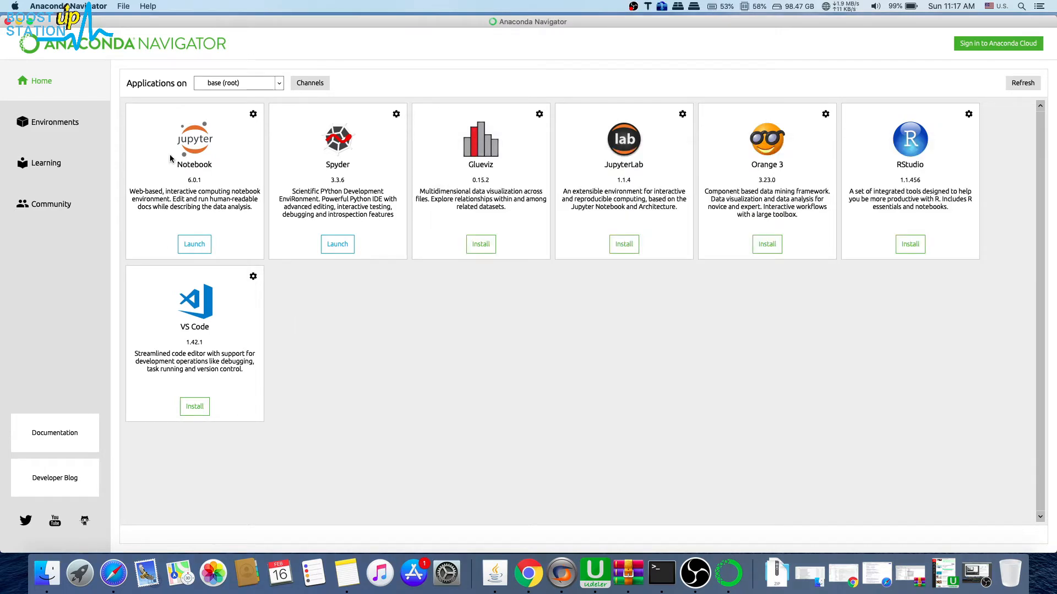
# - Launch a terminal for the base (root) environment from the Environments page
pyautogui.click(54, 122)
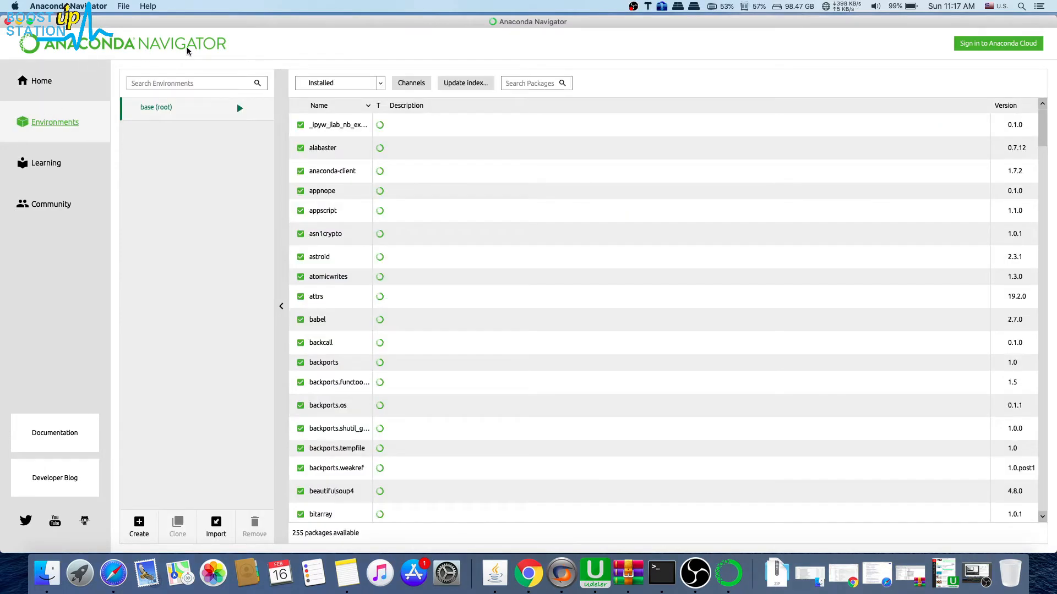
pyautogui.click(239, 108)
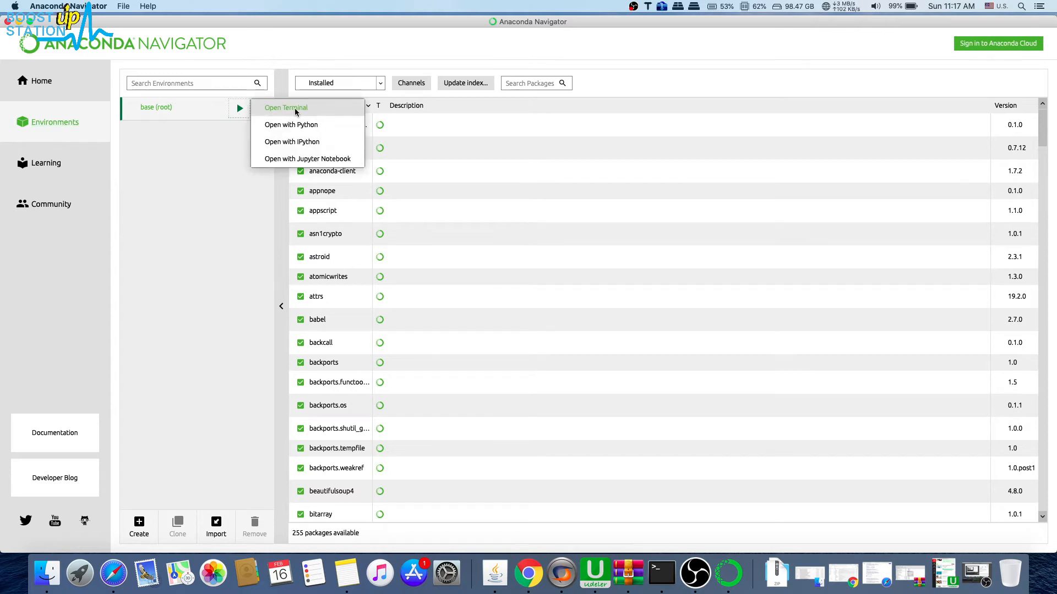
pyautogui.click(286, 106)
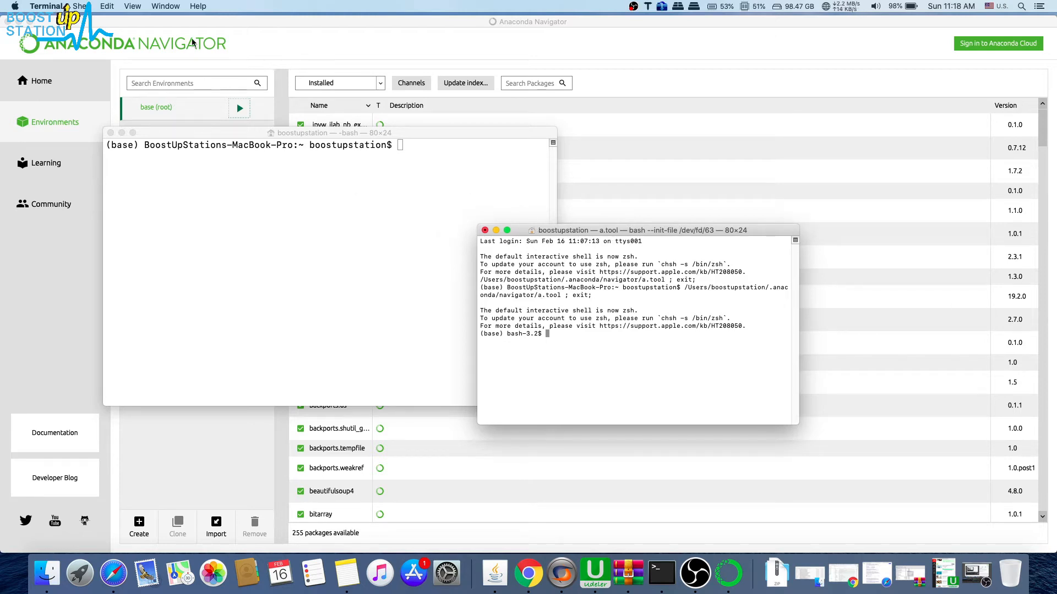
pyautogui.moveTo(248, 100)
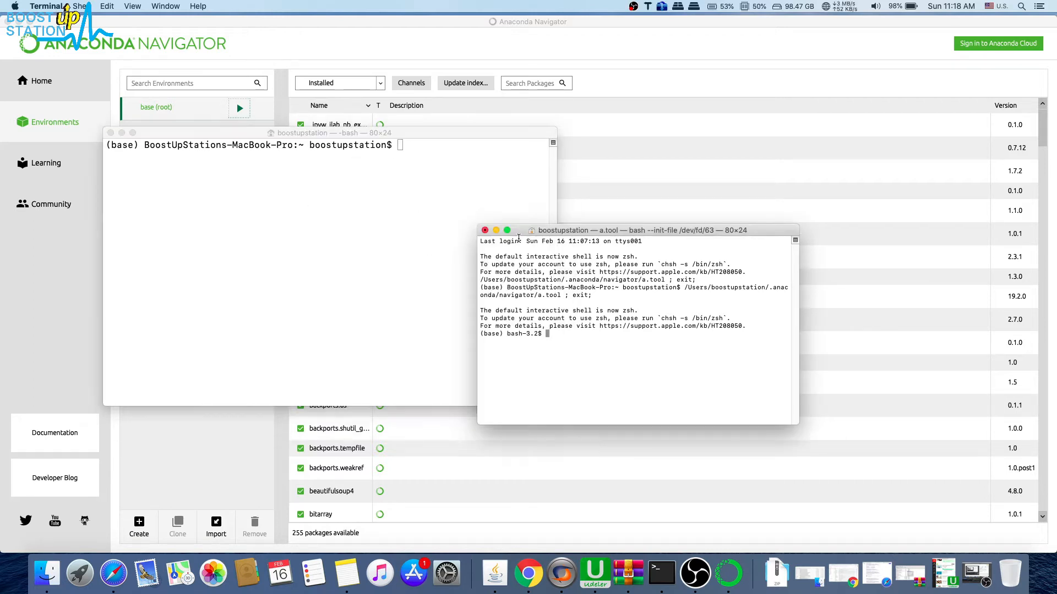
# - Run the suggested conda update --prefix anaconda command, reproducing PackageNotInstalledError, then show Notes
pyautogui.click(484, 230)
pyautogui.write('conda update')
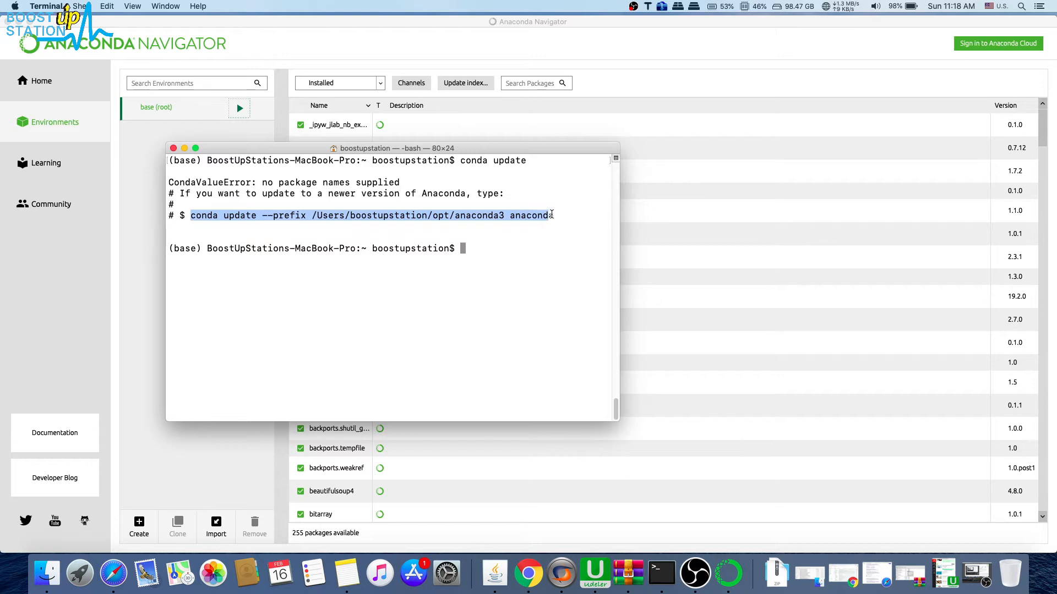
pyautogui.press('Return')
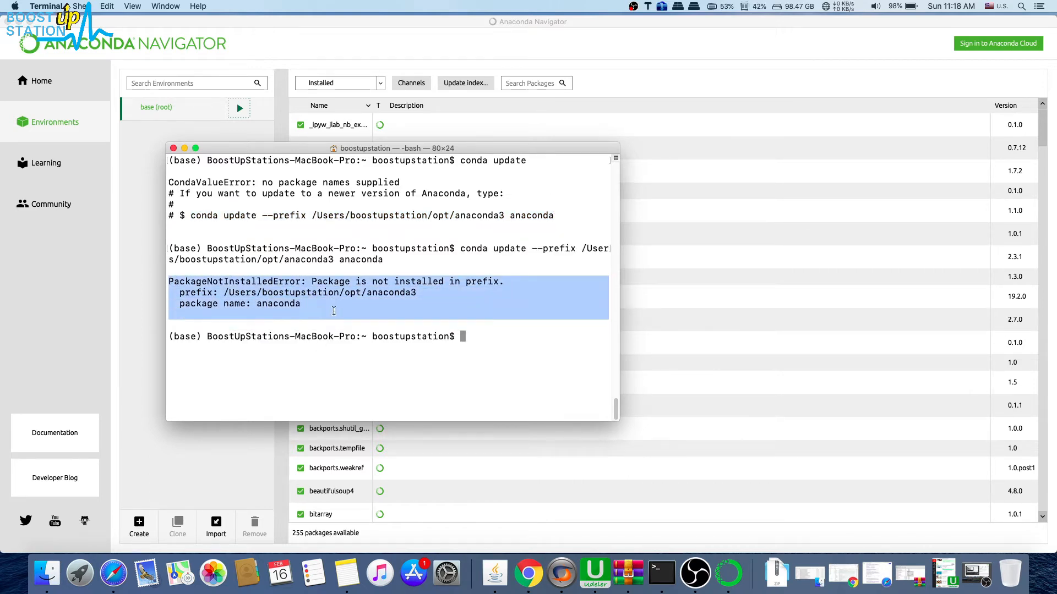
pyautogui.click(521, 337)
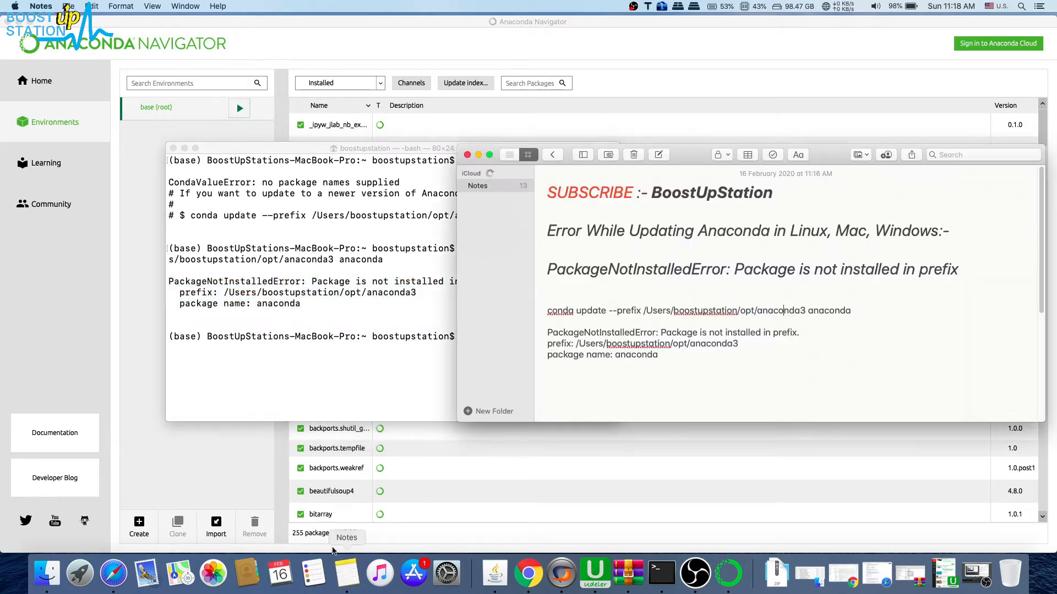
# - Review the conda info output (conda 4.7.12) and select the root update command in Notes
pyautogui.scroll(-3)
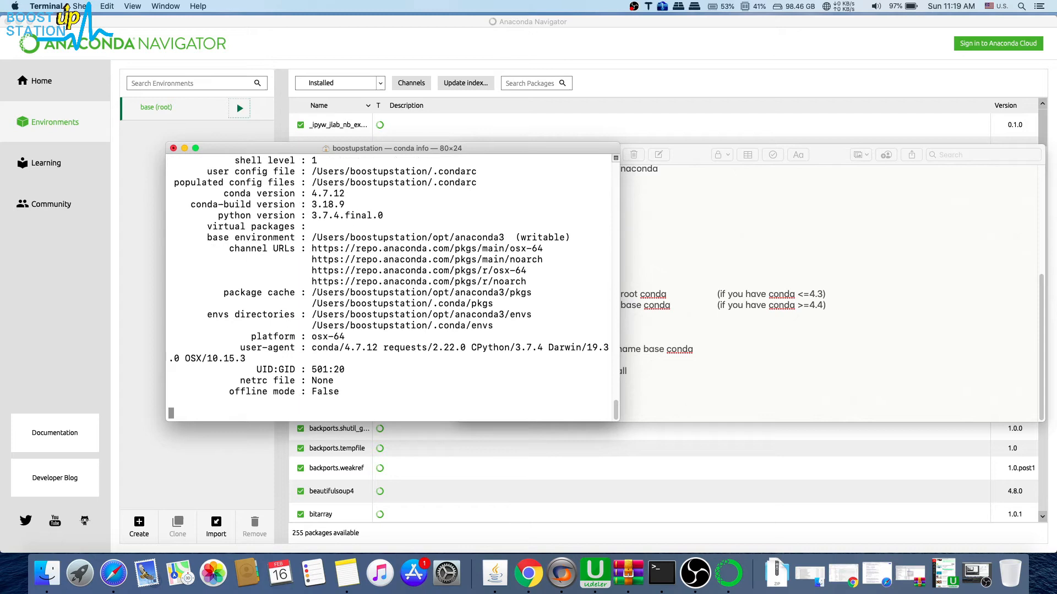
pyautogui.scroll(3)
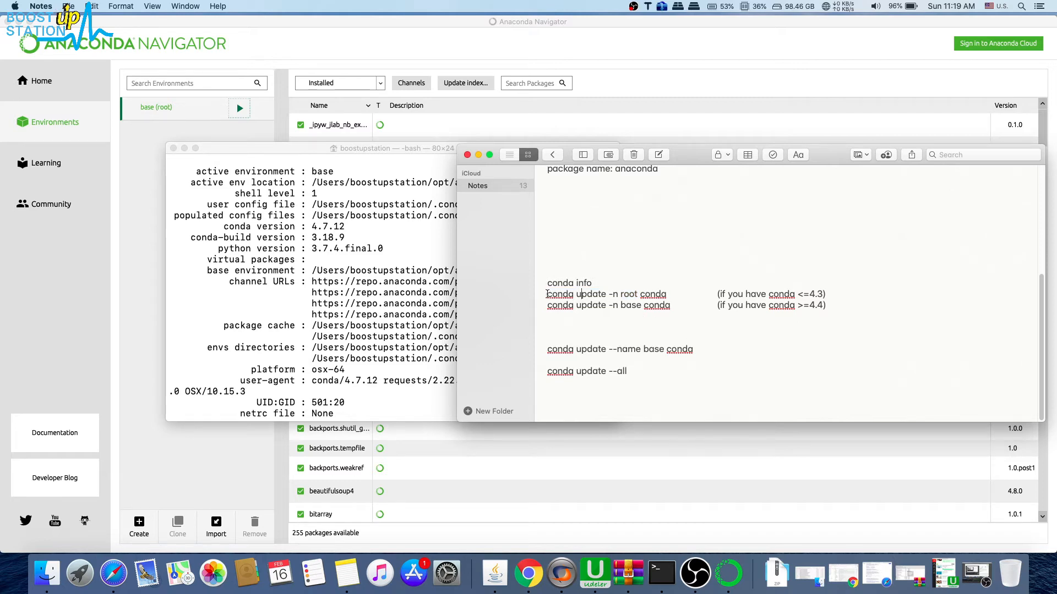
pyautogui.doubleClick(606, 294)
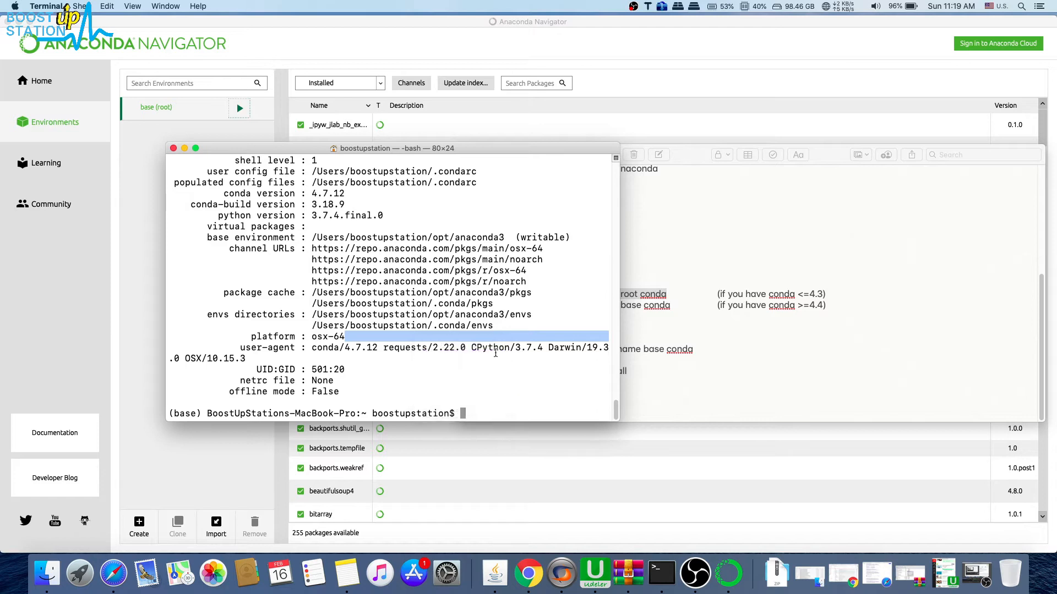
# - Run conda update -n root conda and confirm with y at the Proceed prompt
pyautogui.write('conda update -n root conda')
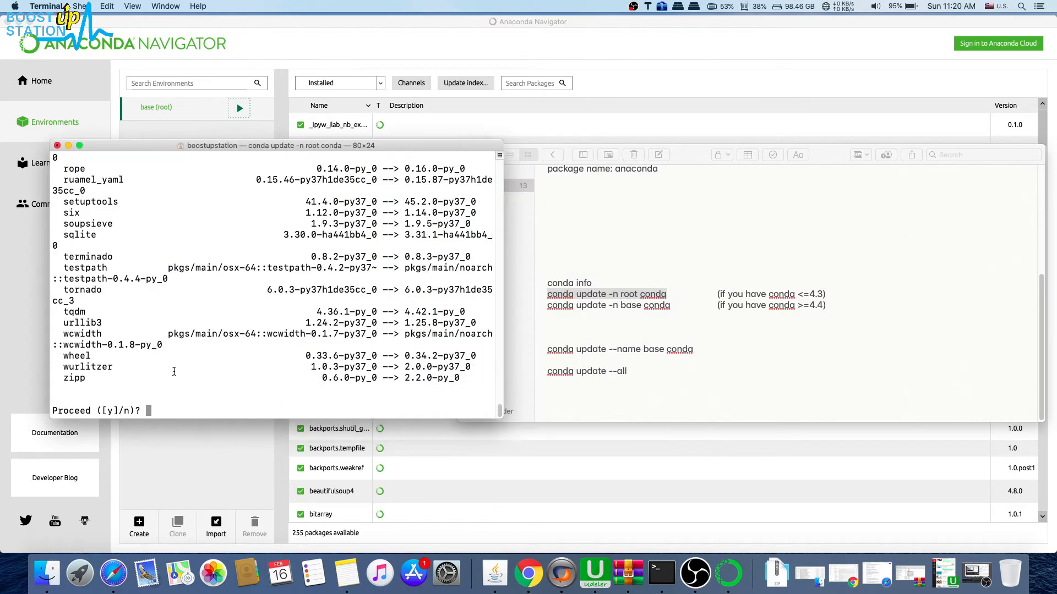
pyautogui.write('y')
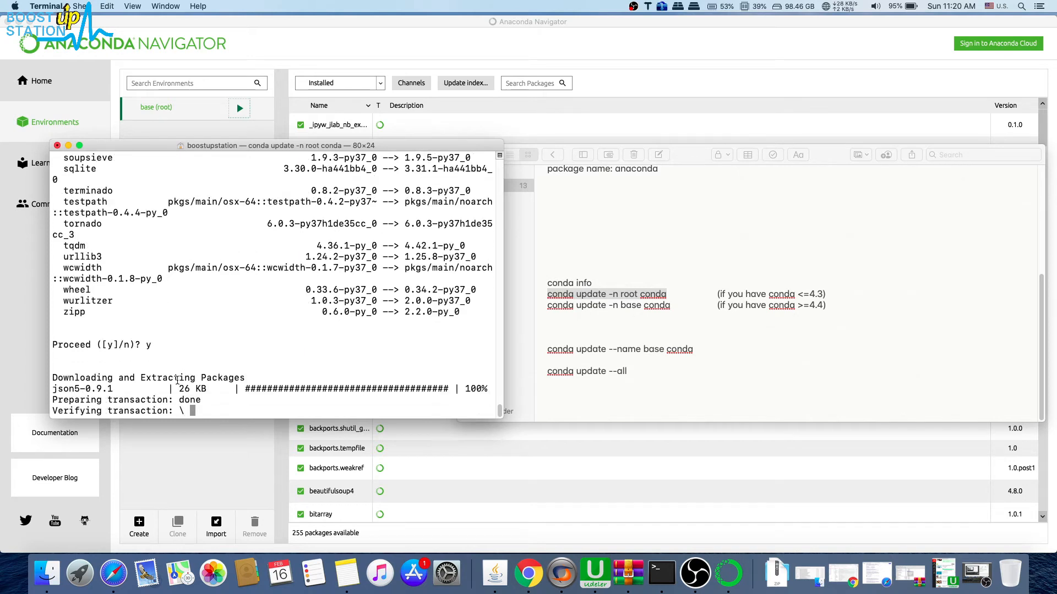
pyautogui.moveTo(140, 412)
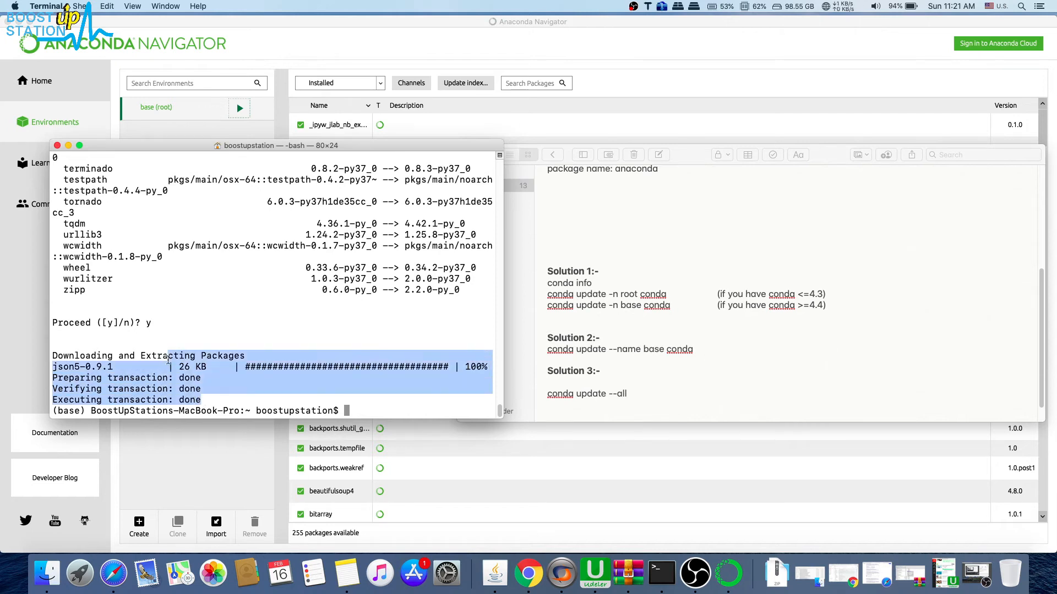
# - Rerun conda info and highlight the new conda version 4.8.2
pyautogui.write('co')
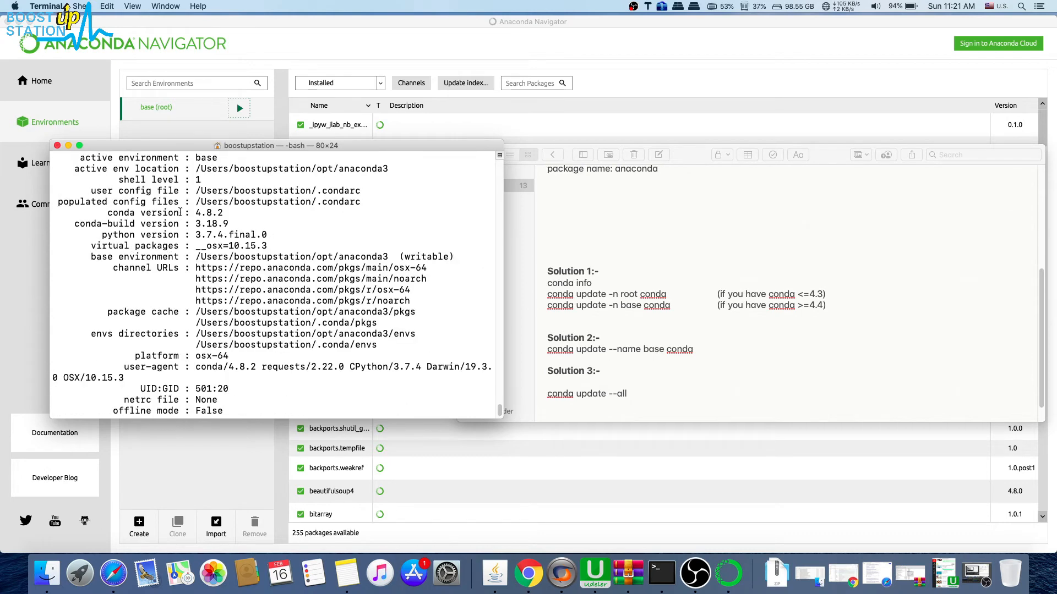
pyautogui.doubleClick(209, 212)
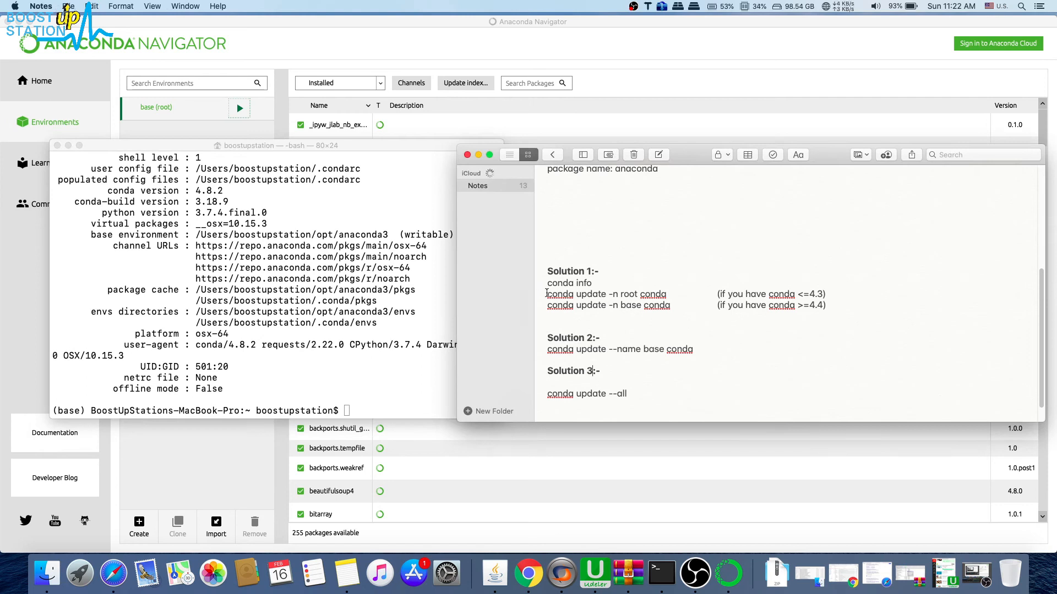
# - Select the next conda update fix command in Notes for copying
pyautogui.doubleClick(606, 294)
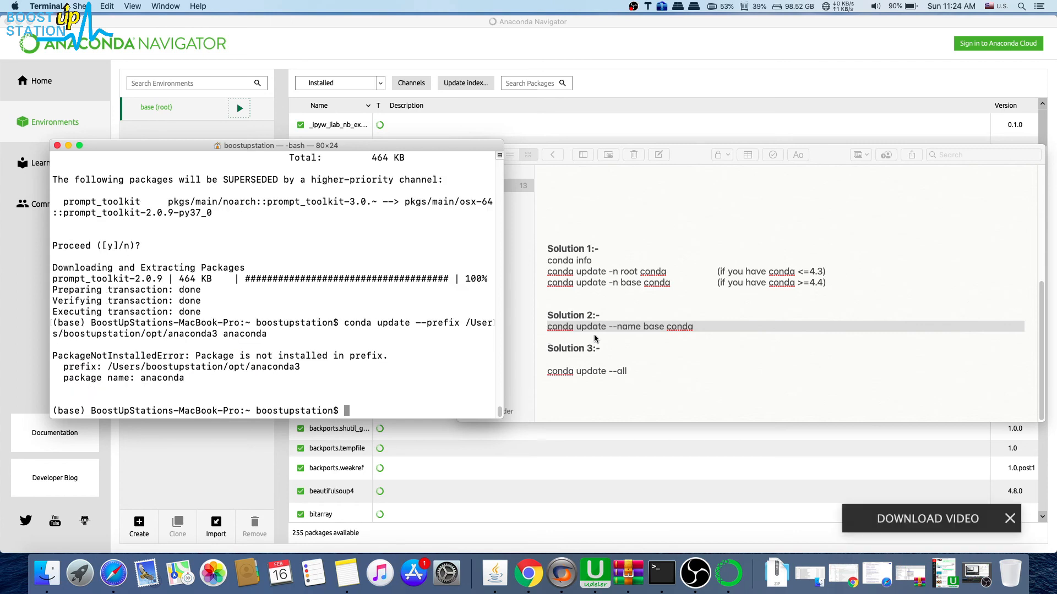
# - Start conda update --all in the base environment terminal
pyautogui.click(587, 371)
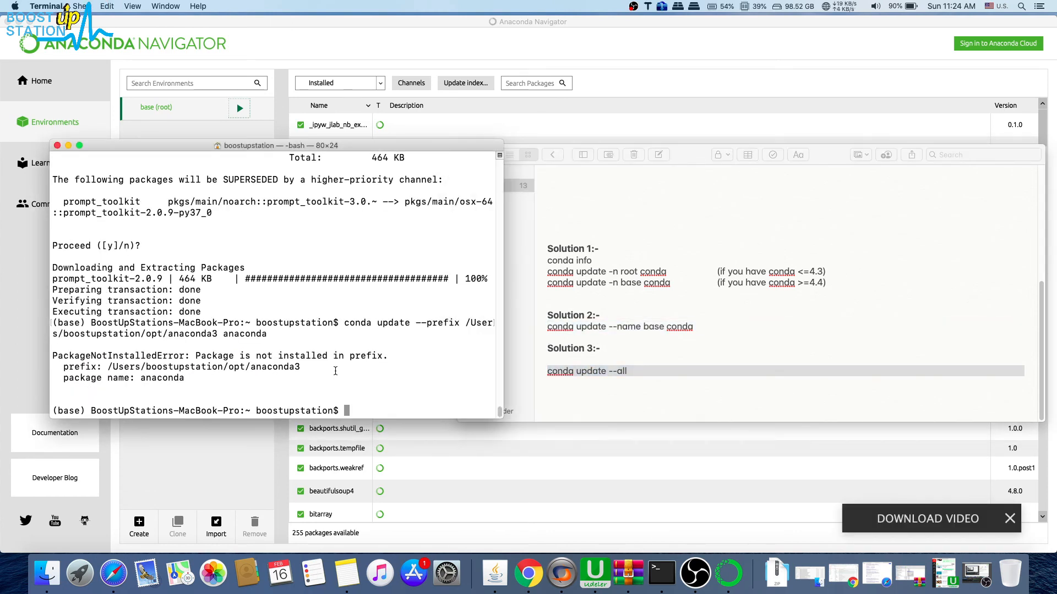
pyautogui.write('conda update --all')
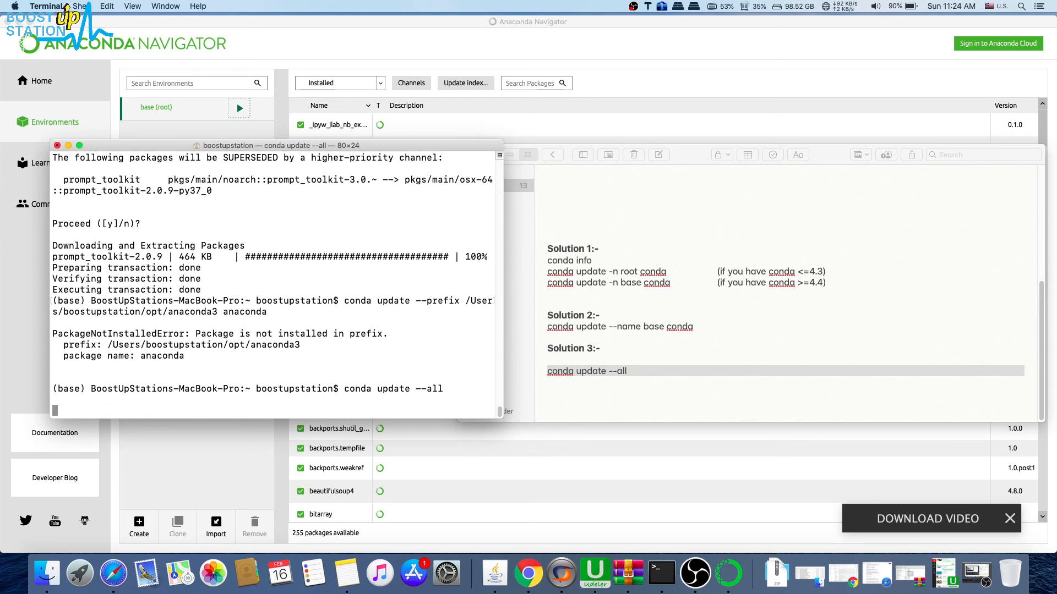